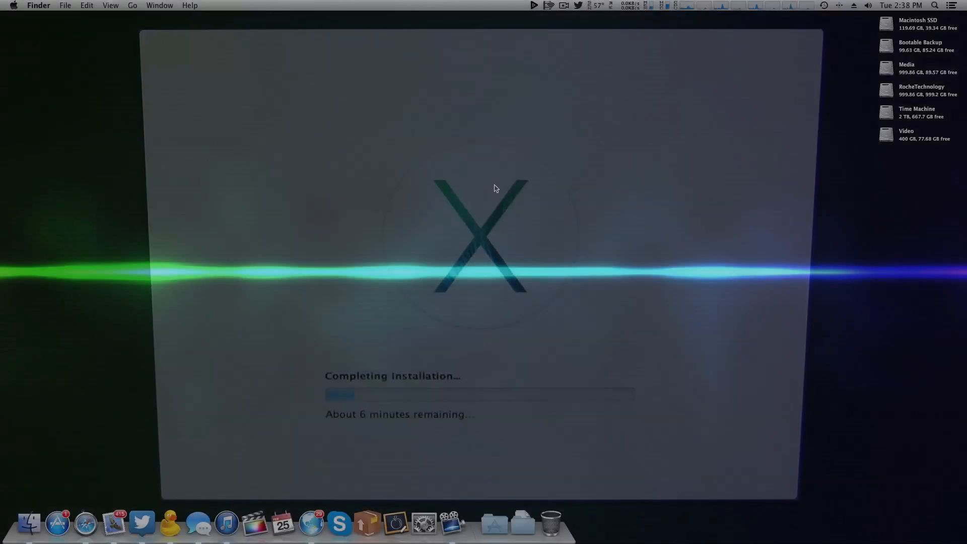
Check About This Mac shows OS X 10.9.2, then close the window
click(15, 4)
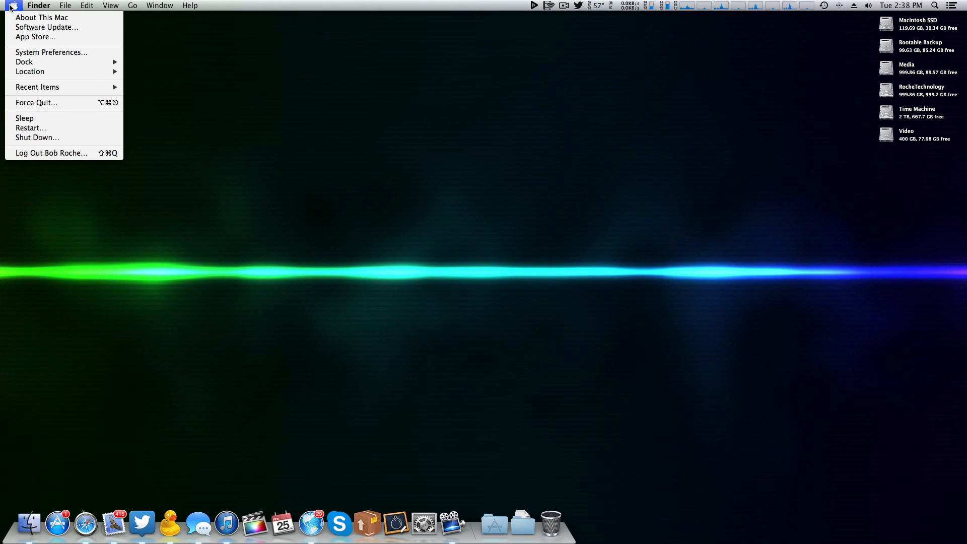
click(35, 16)
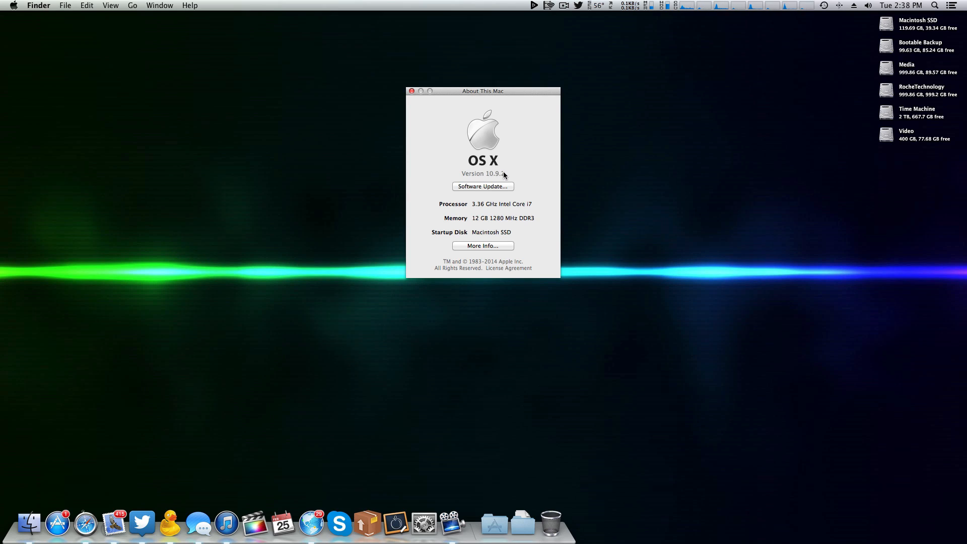
mouse_move(436, 125)
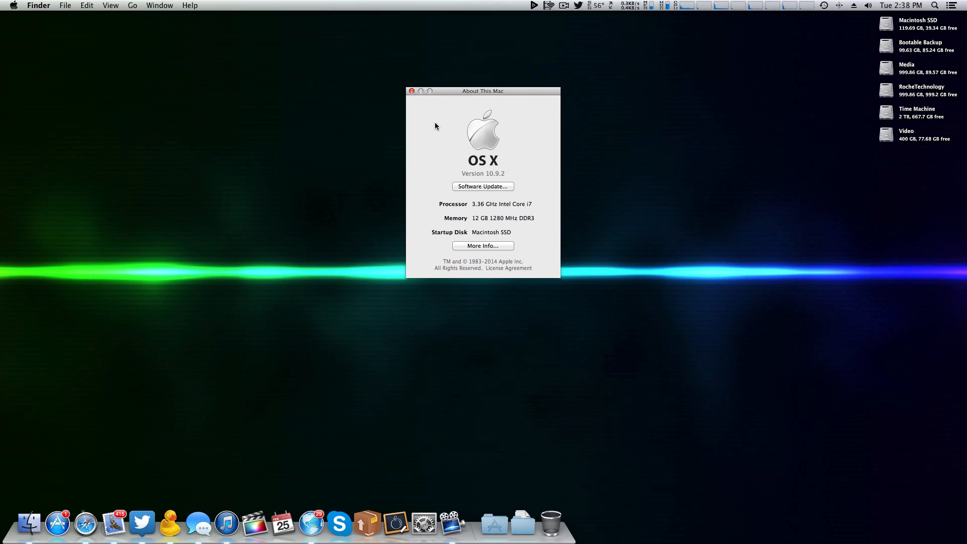
mouse_move(427, 125)
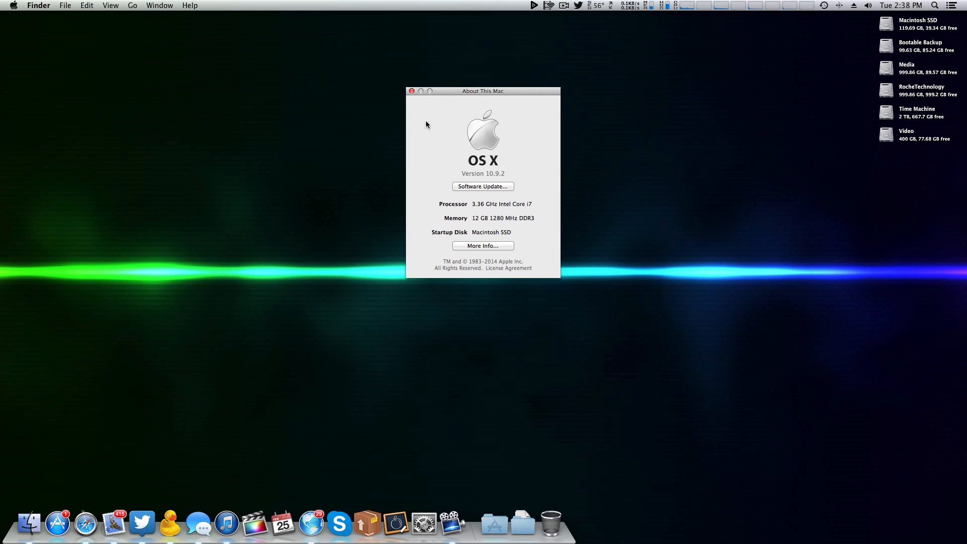
click(413, 91)
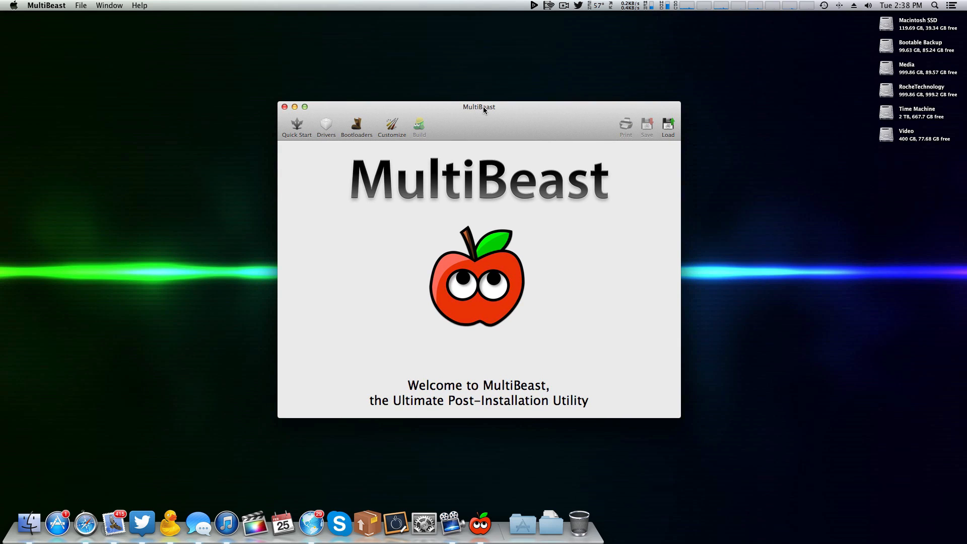
Move the MultiBeast window toward the centre and show the Drivers audio list
drag(478, 107, 518, 100)
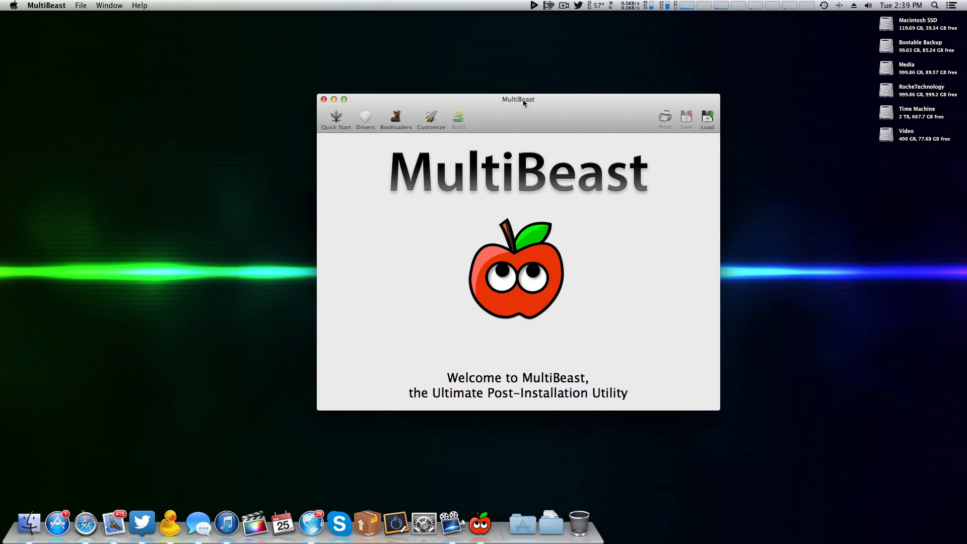
click(365, 116)
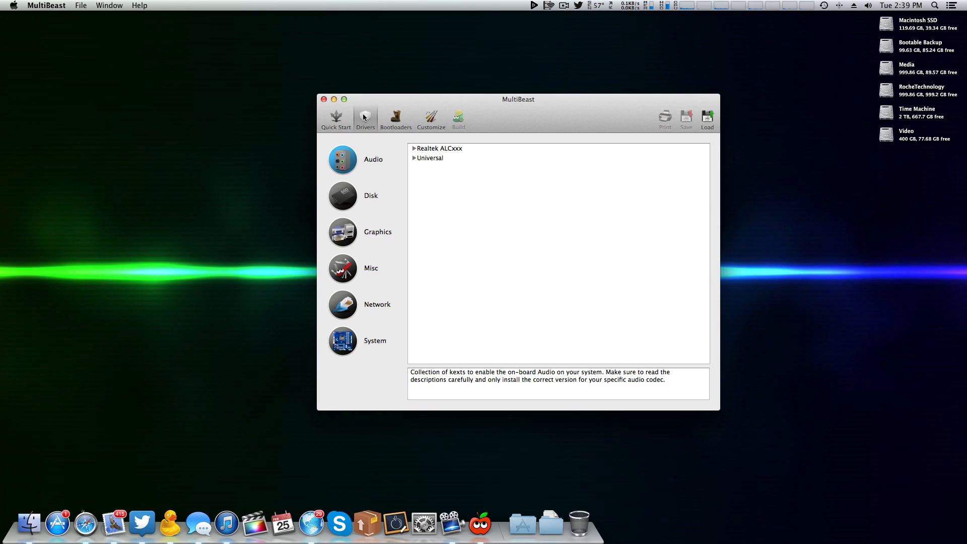
mouse_move(359, 152)
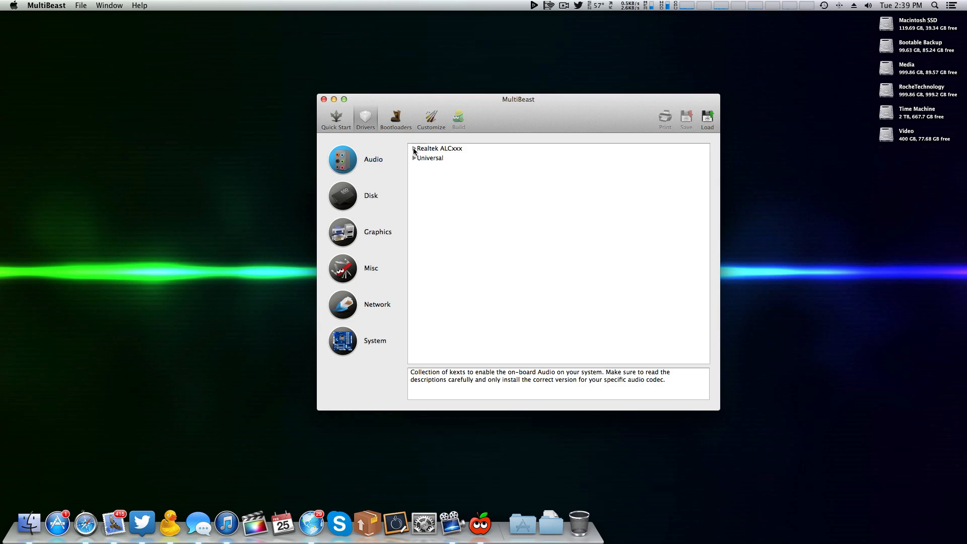
Expand Realtek ALCxxx > With DSDT and check the ALC889 driver
click(415, 148)
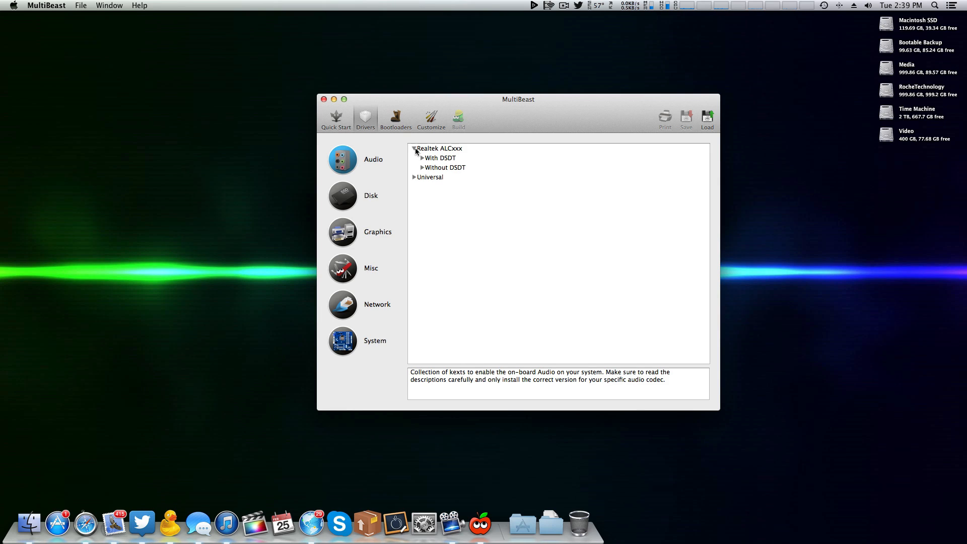
mouse_move(457, 153)
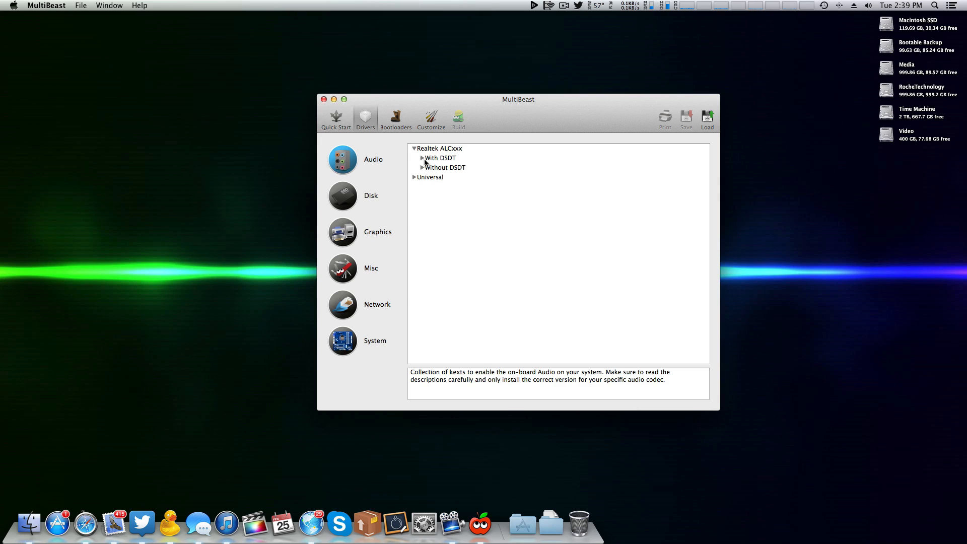
click(441, 166)
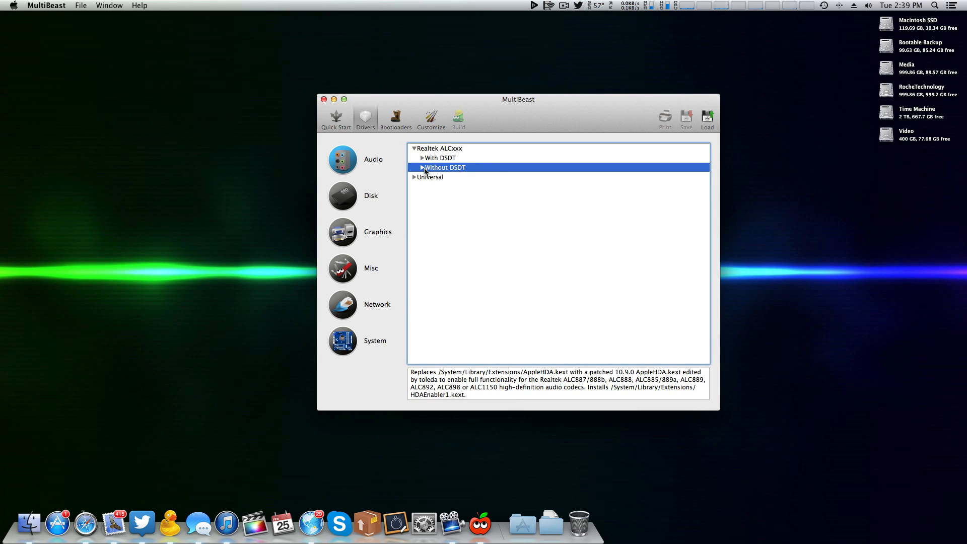
click(421, 158)
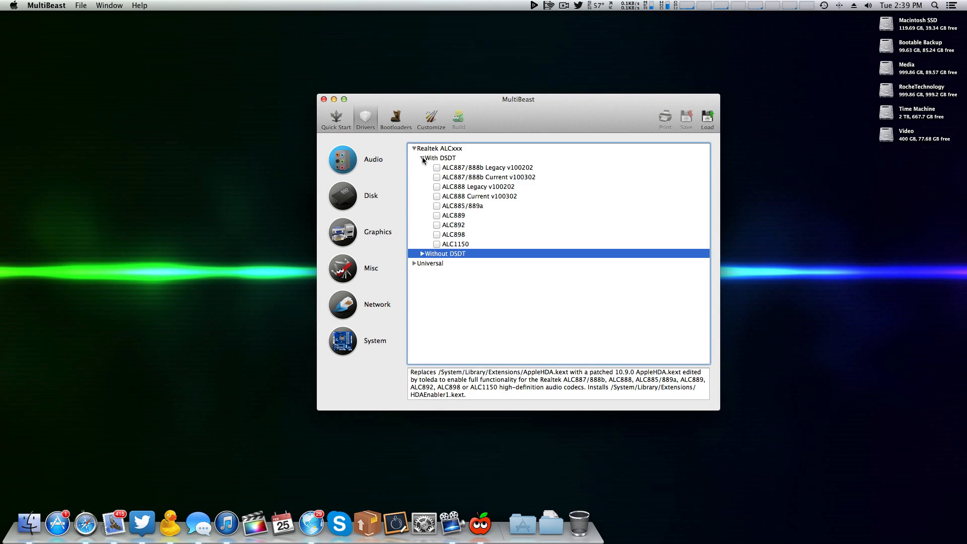
click(436, 215)
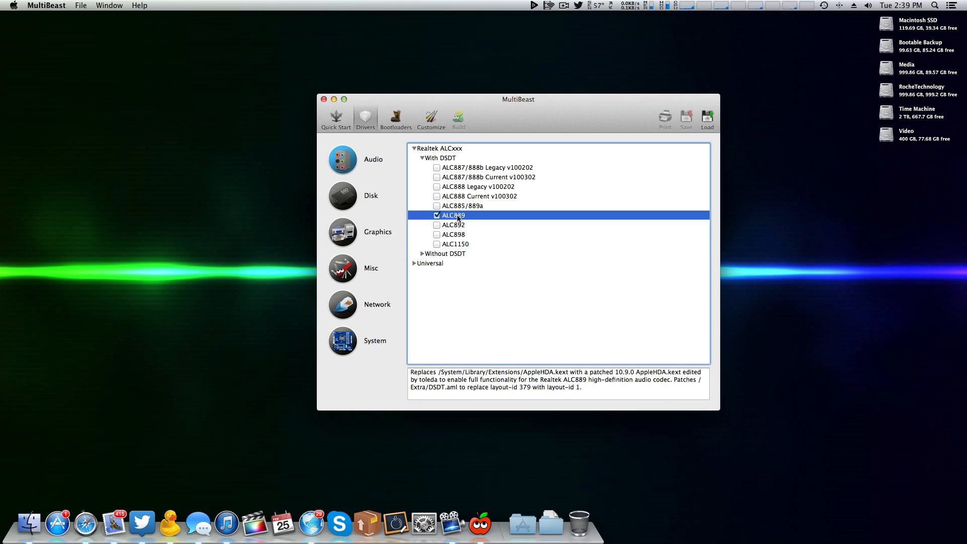
click(437, 215)
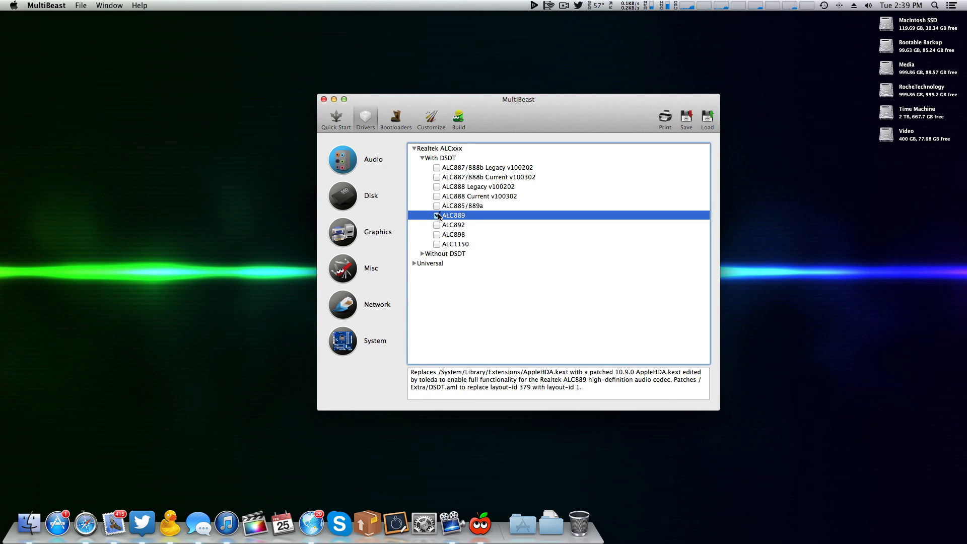
click(437, 215)
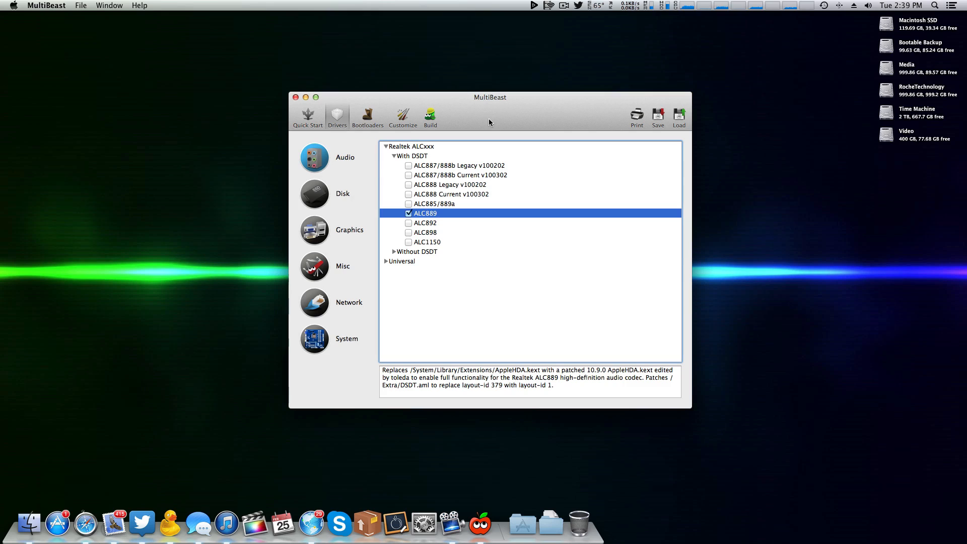
Build and install the ALC889 selection, authorising the helper with the admin password
click(430, 114)
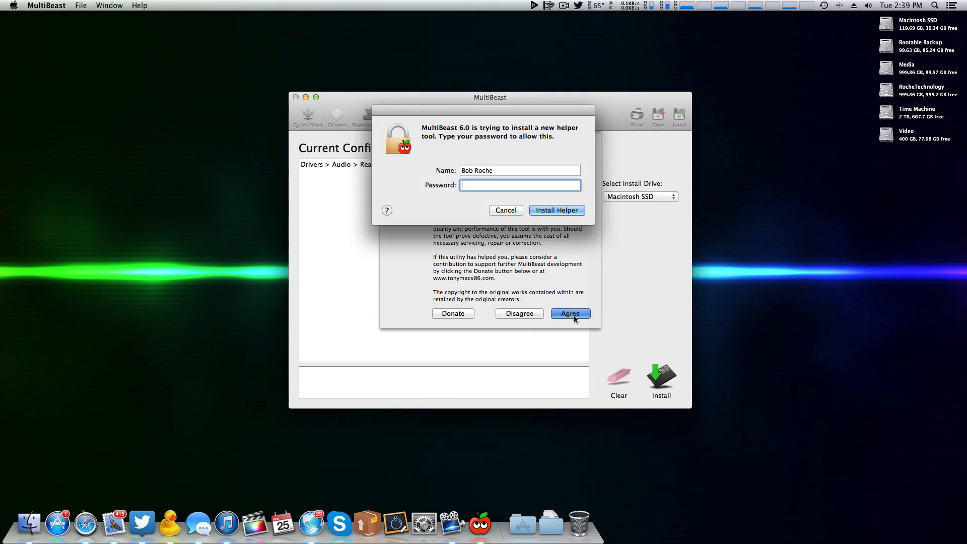
text(••)
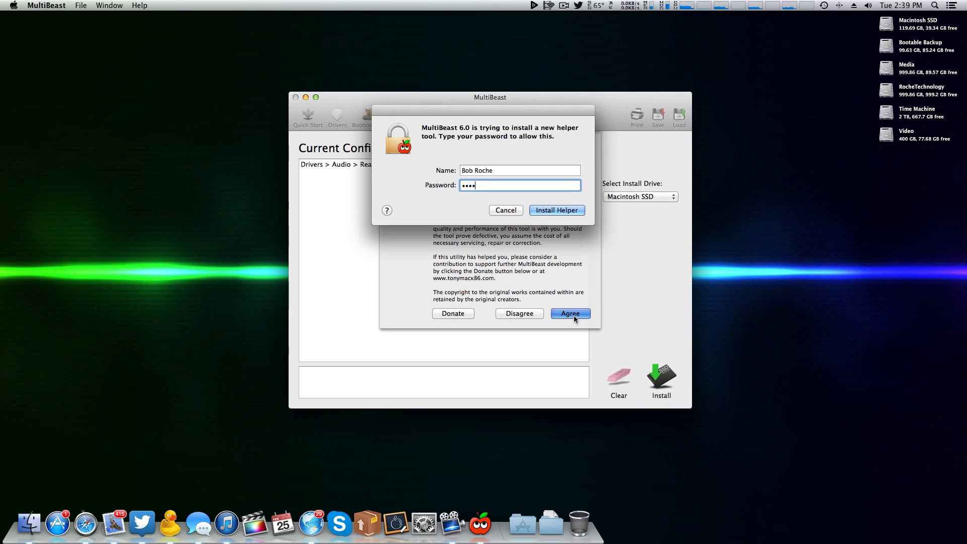
click(557, 210)
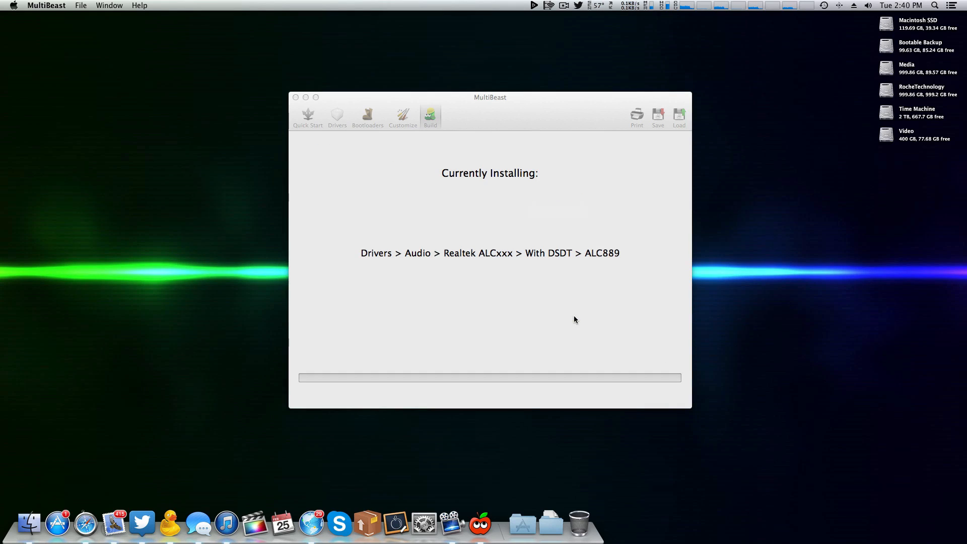